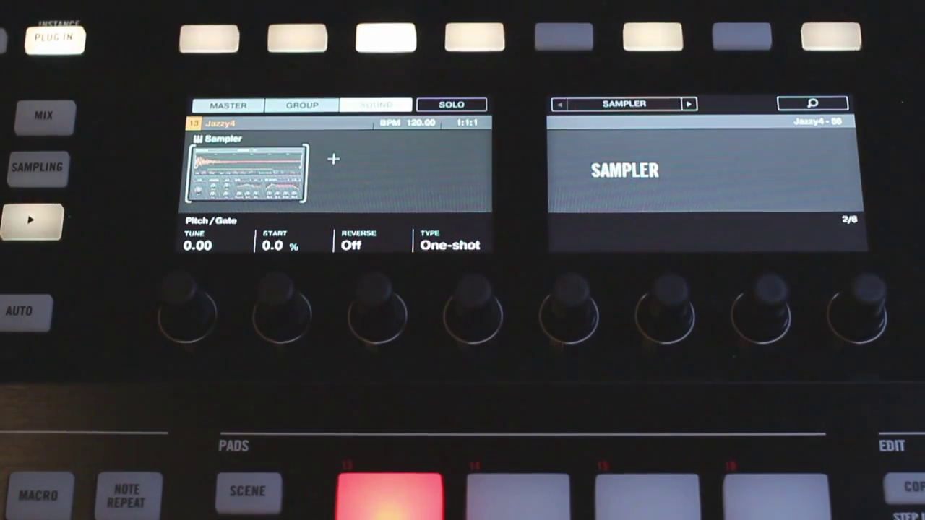
Step: Show the Jazzy4 stretch settings: 77 BPM source, 120 BPM target, 8 bars, formant off
click(37, 168)
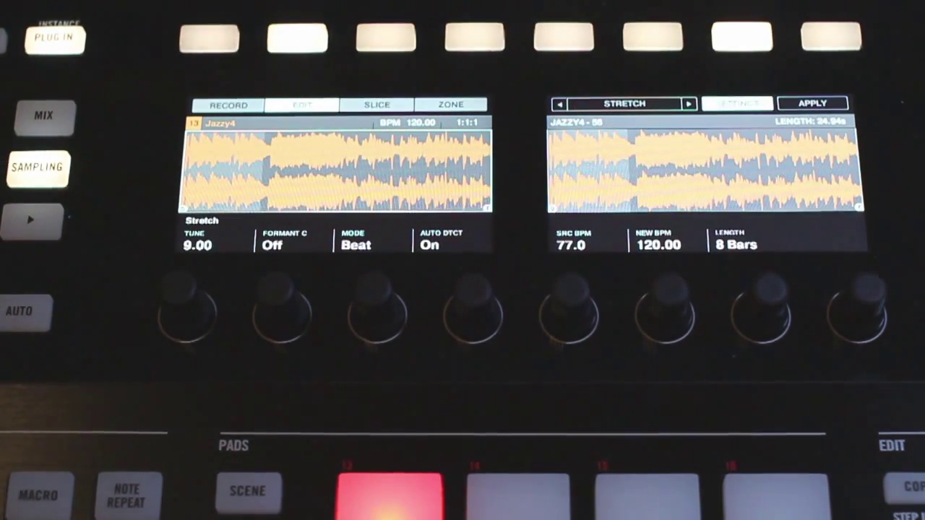